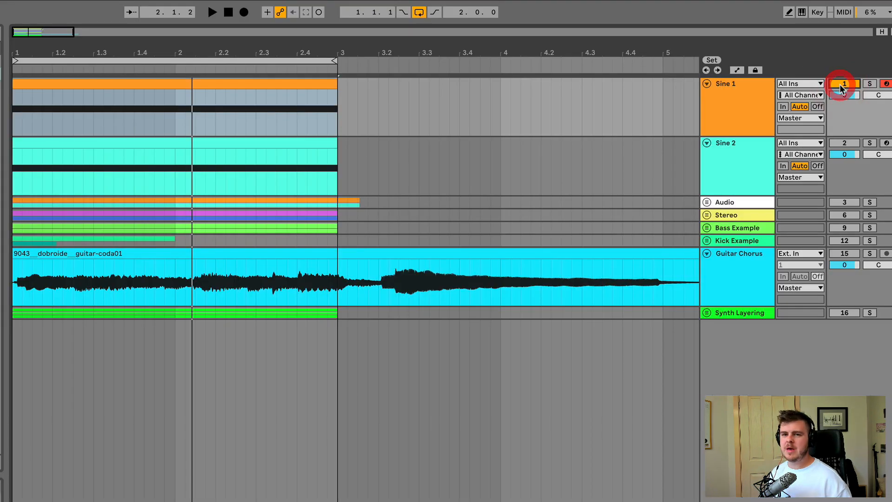
# Step: Show the s(M)exoscope on the Master to view the flat, cancelled sine signal
pyautogui.click(845, 84)
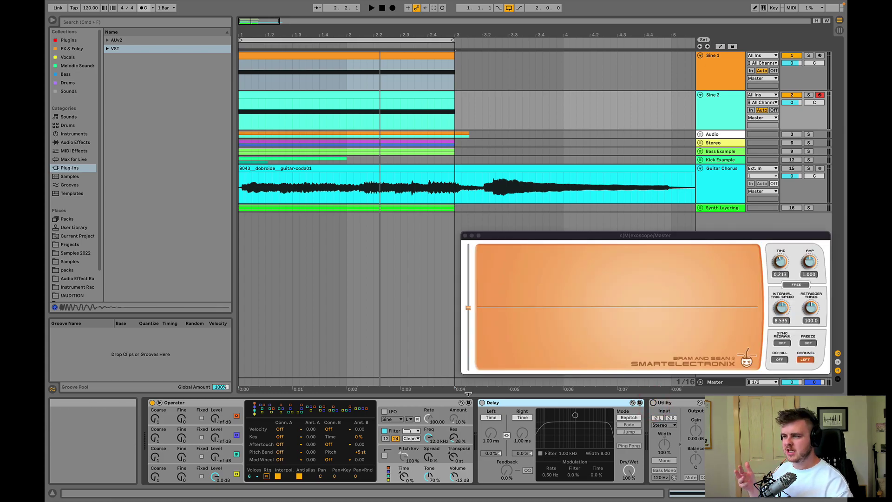
pyautogui.click(373, 8)
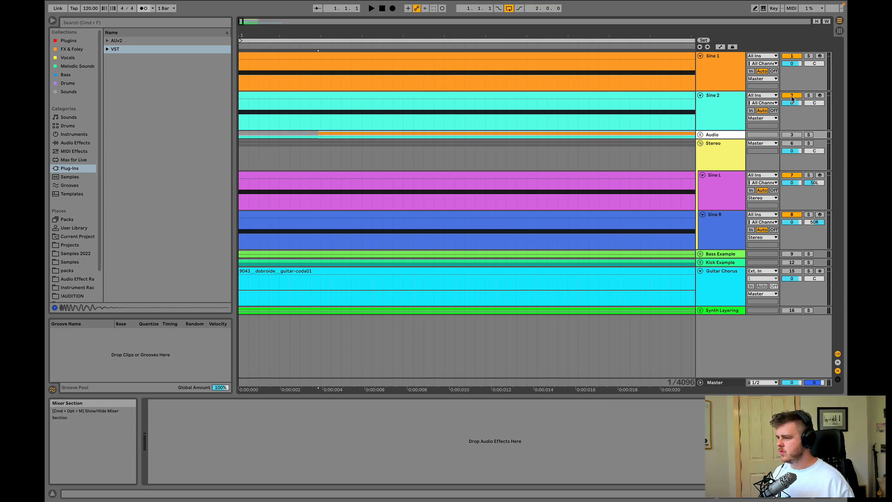
# Step: Fold the Stereo group to hide the Sine L and Sine R tracks
pyautogui.click(719, 190)
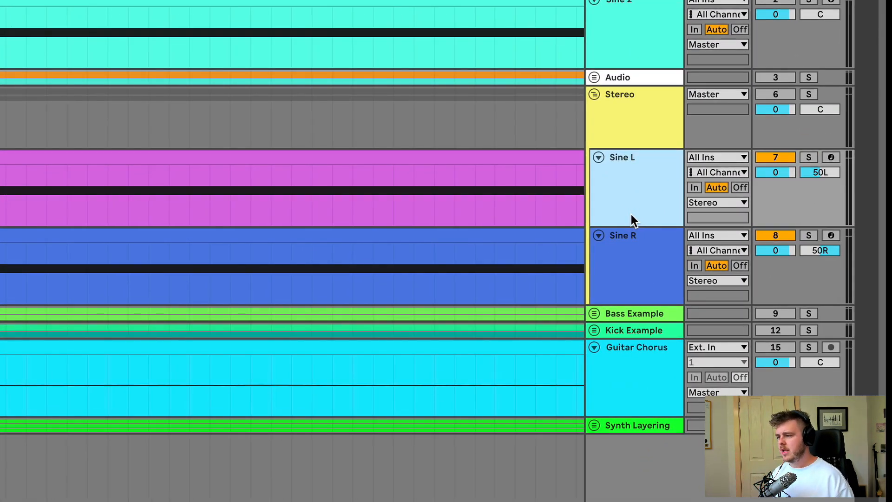
pyautogui.moveTo(650, 139)
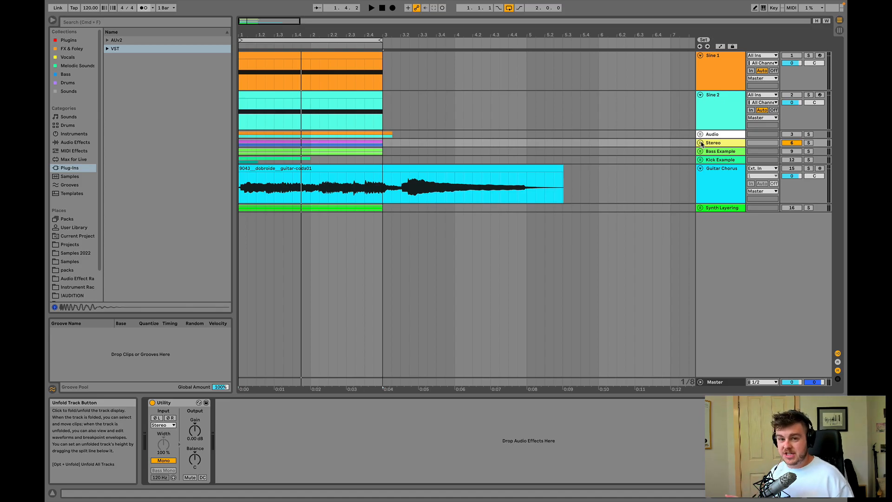
pyautogui.moveTo(714, 159)
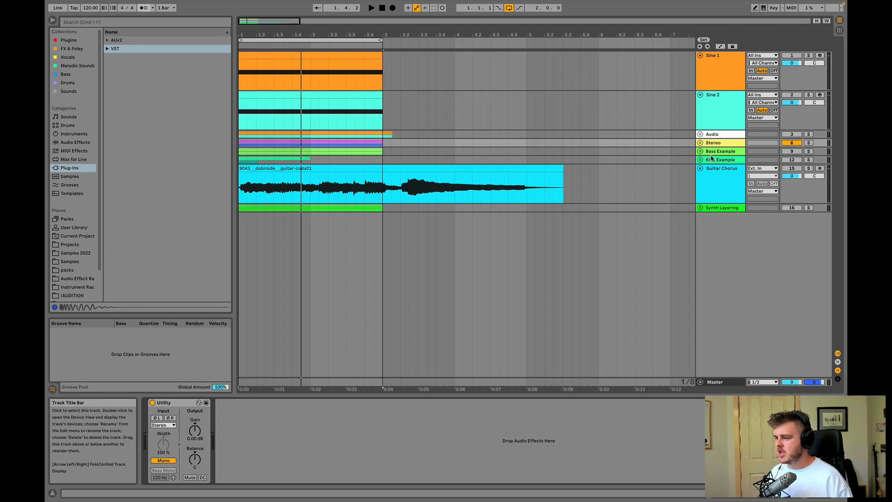
# Step: Unfold the Kick Example group to reveal its two layered kick tracks
pyautogui.click(700, 160)
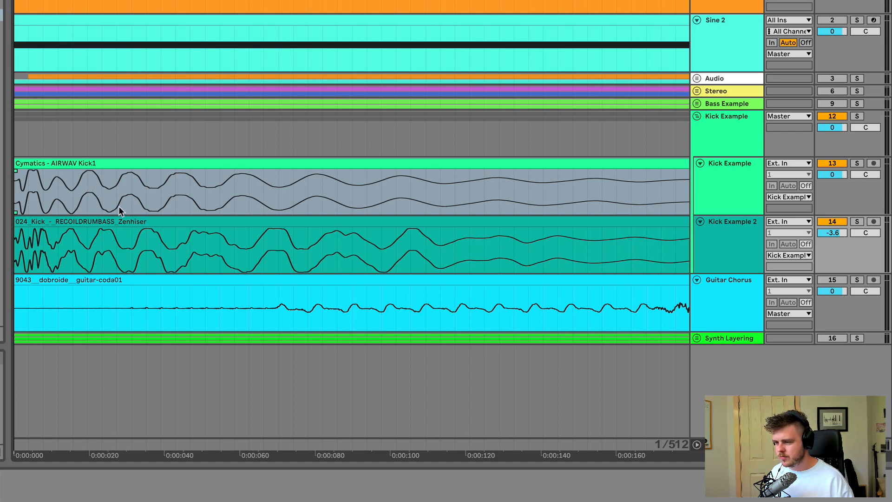
pyautogui.moveTo(106, 239)
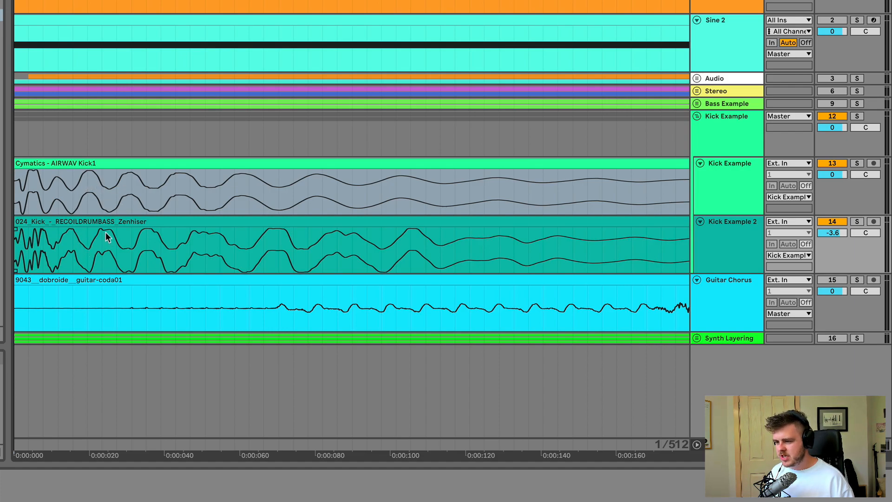
pyautogui.moveTo(116, 246)
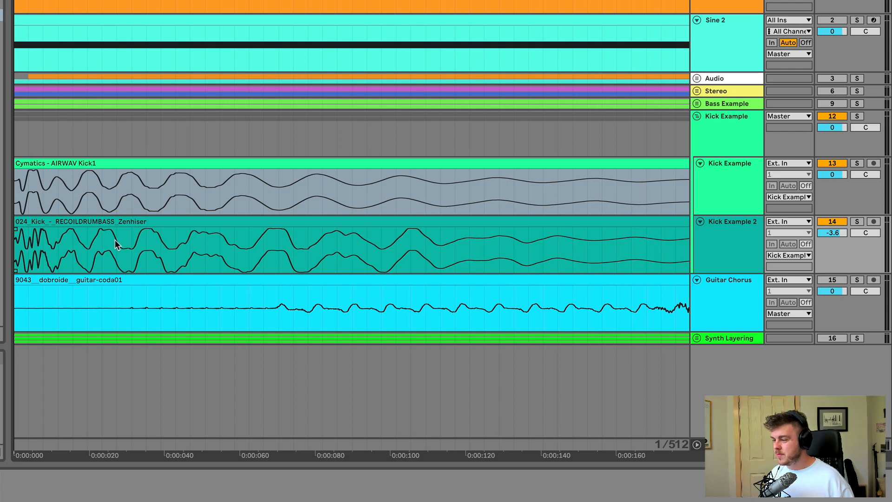
pyautogui.moveTo(74, 222)
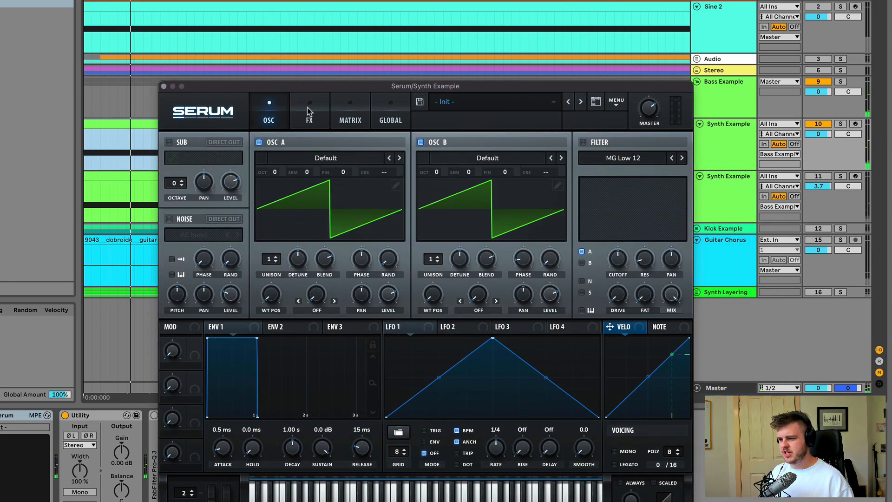
# Step: Show Serum's FX page on Synth Example with Hyper/Dimension enabled
pyautogui.click(309, 110)
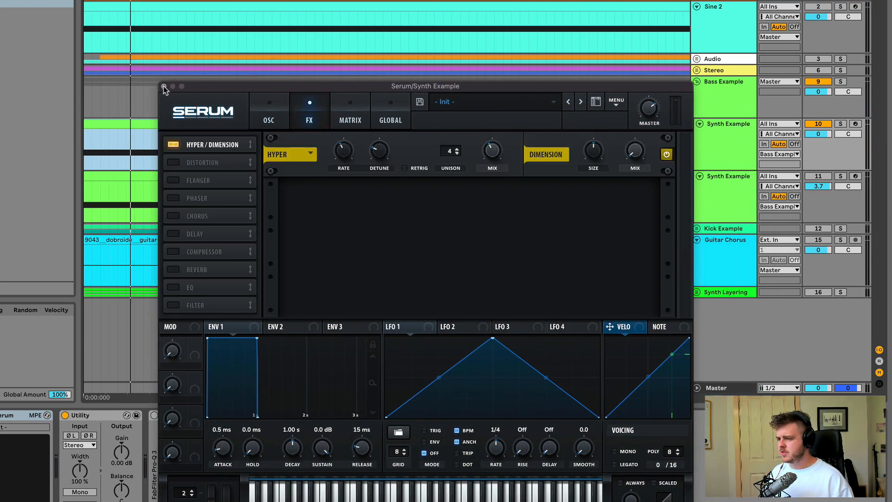
# Step: Close Serum and solo both Synth Example tracks
pyautogui.click(163, 86)
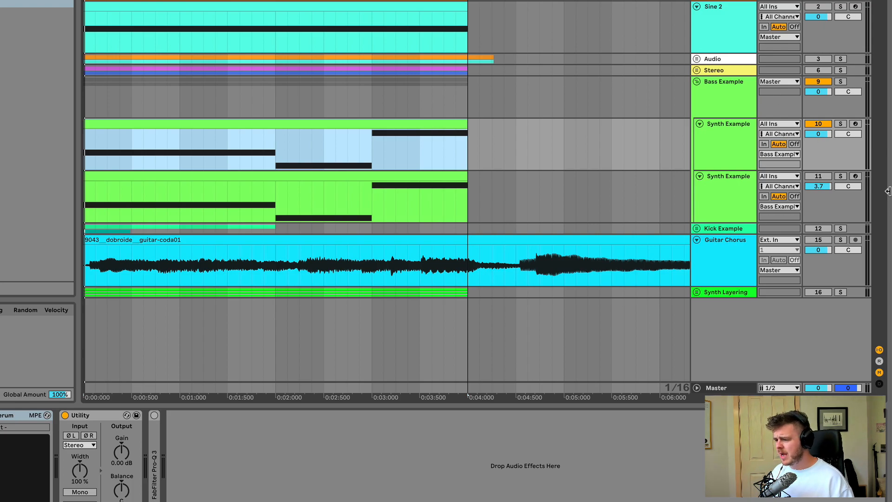
pyautogui.click(841, 176)
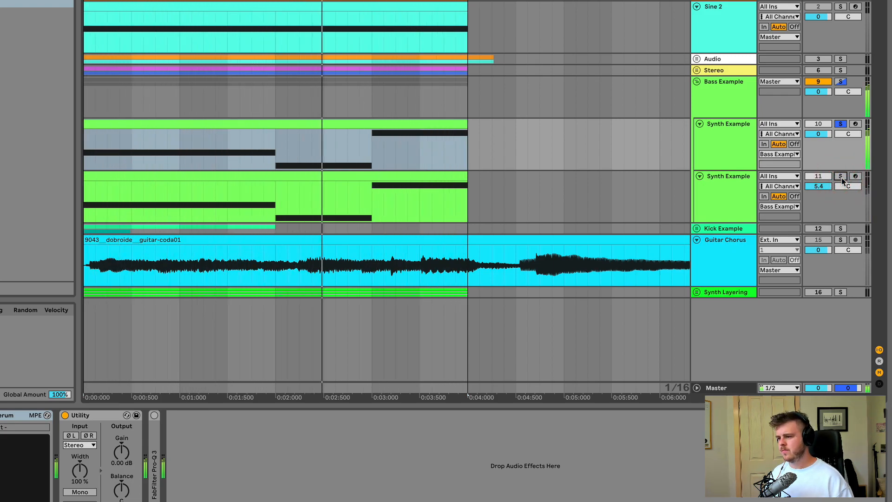
pyautogui.click(841, 176)
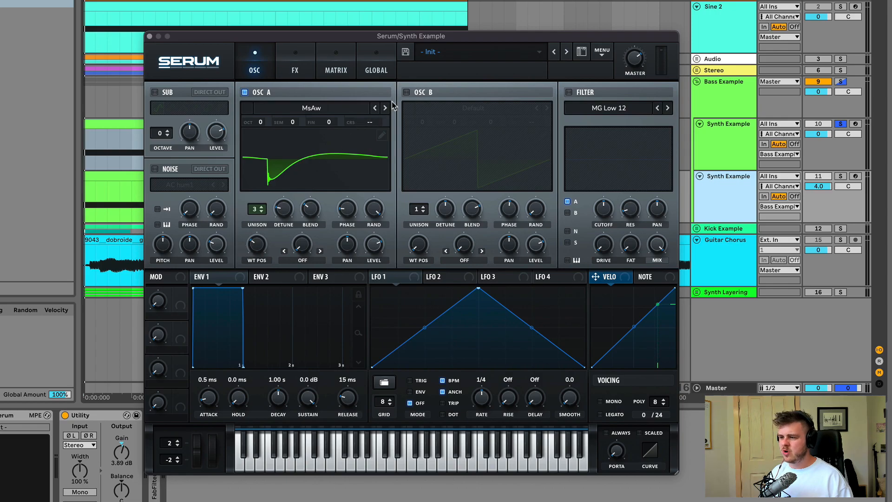
# Step: Switch OSC A to MsPw, set Tape Sat. distortion at 94% drive, and add Chorus
pyautogui.click(385, 108)
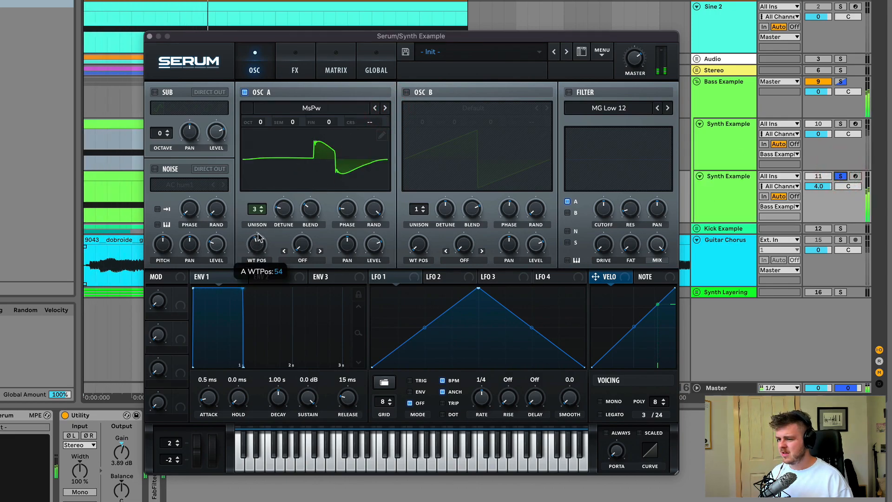
pyautogui.click(295, 70)
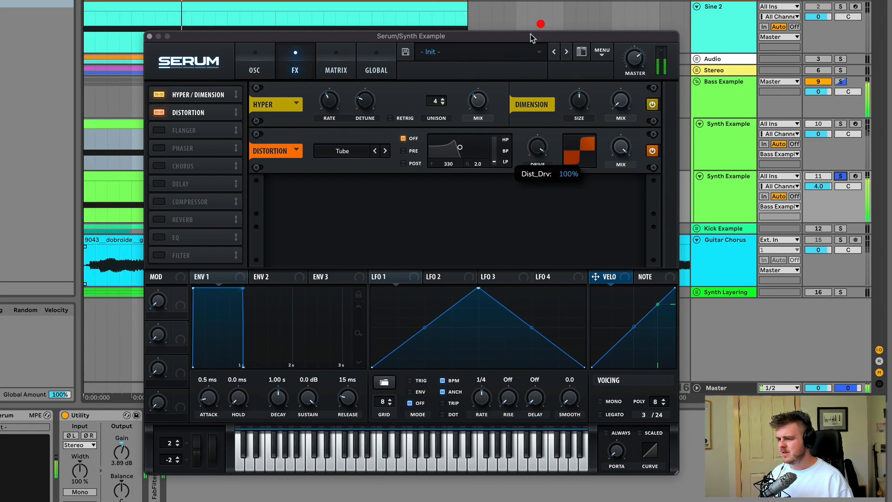
pyautogui.moveTo(536, 148); pyautogui.dragTo(538, 157)
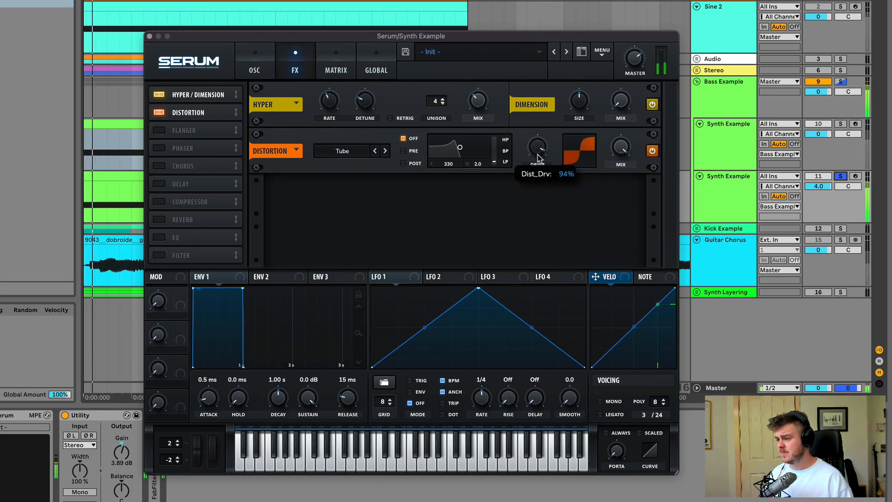
pyautogui.click(385, 151)
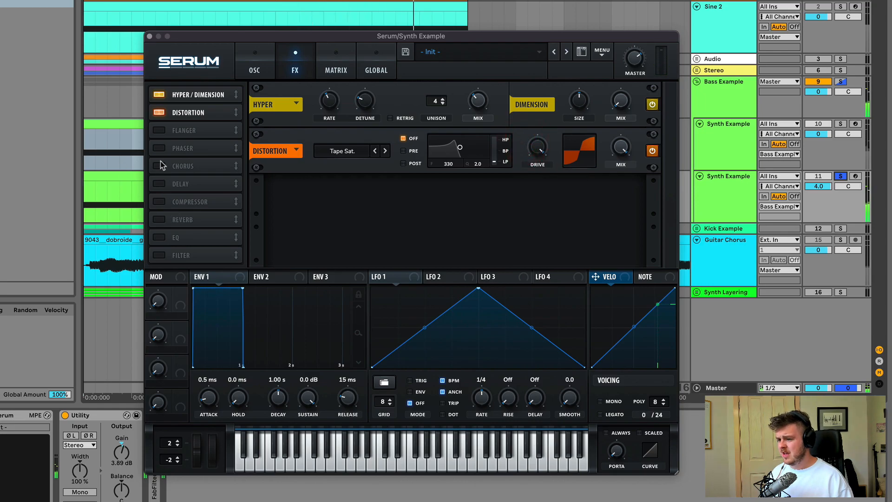
pyautogui.click(159, 166)
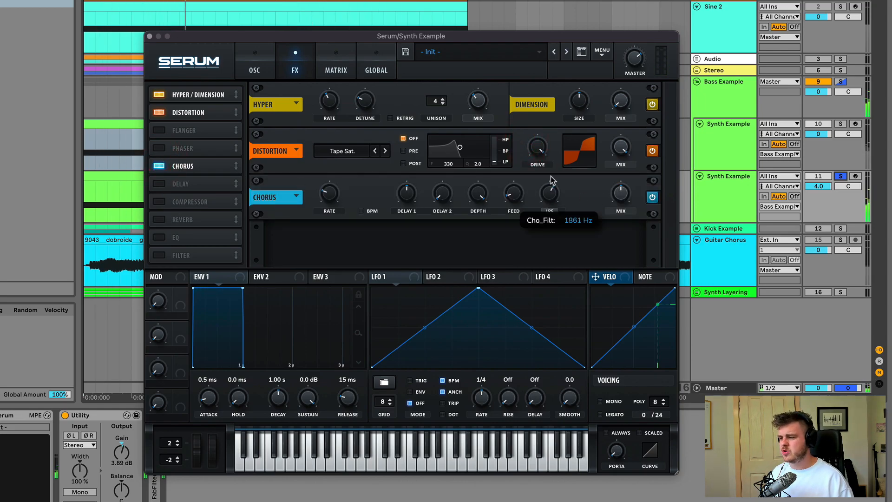
pyautogui.moveTo(841, 98)
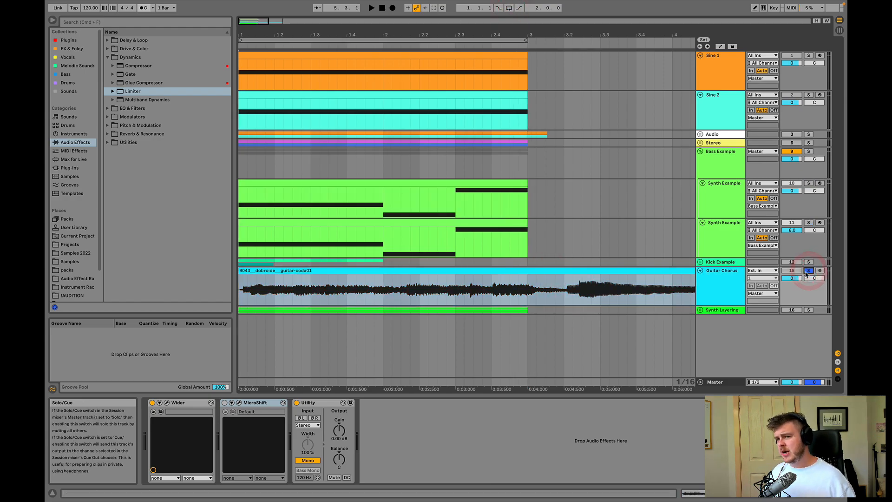
# Step: Solo the Guitar Chorus track and toggle its MicroShift device
pyautogui.click(581, 269)
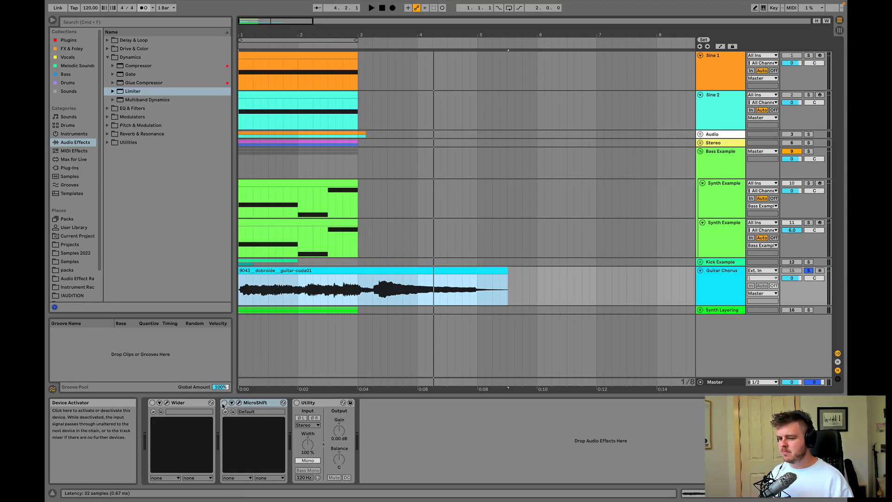
pyautogui.click(233, 403)
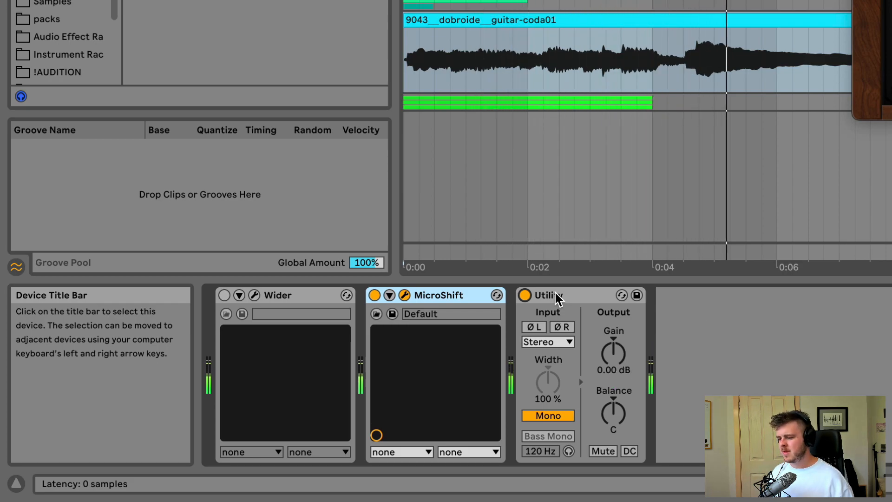
# Step: Deactivate MicroShift on Guitar Chorus, leaving Utility set to Mono
pyautogui.click(376, 295)
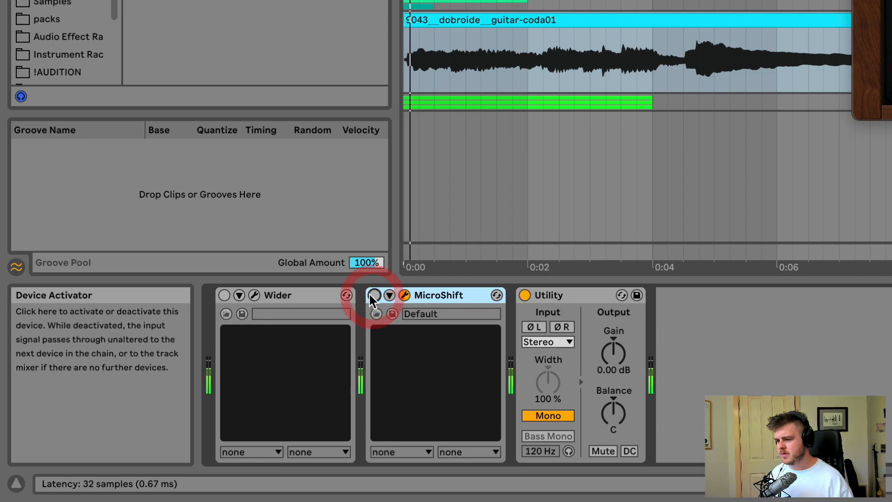
pyautogui.click(374, 295)
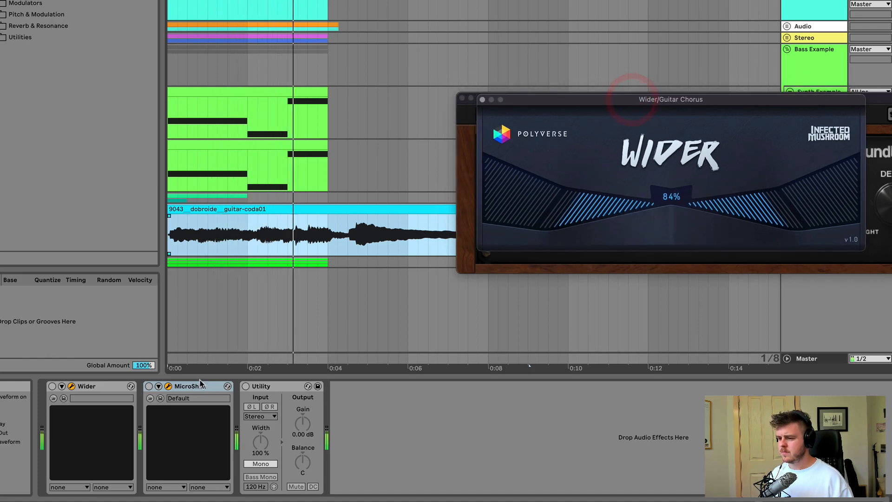
# Step: Open Wider at 84% width and A/B it on and off against the mono guitar
pyautogui.click(51, 386)
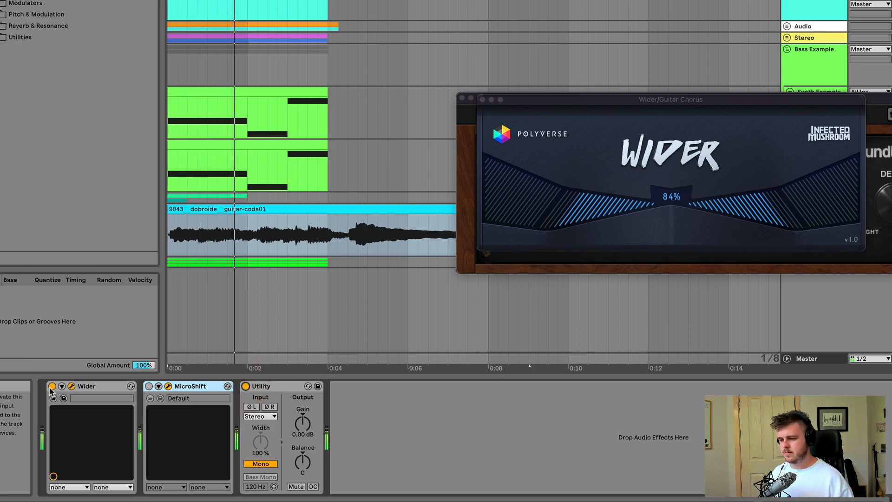
pyautogui.click(53, 386)
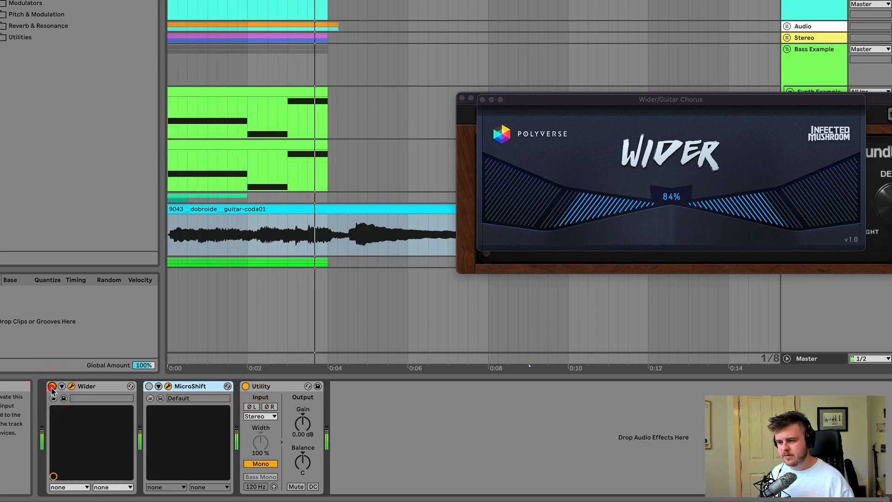
pyautogui.click(51, 387)
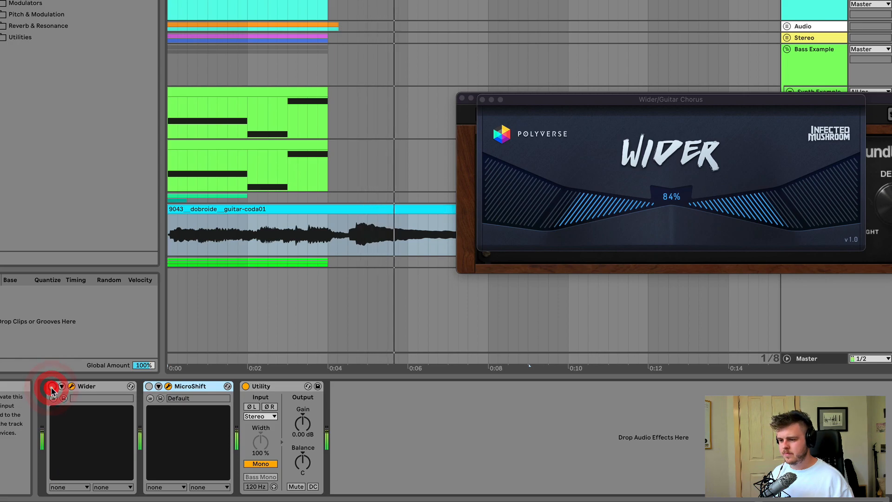
pyautogui.click(51, 386)
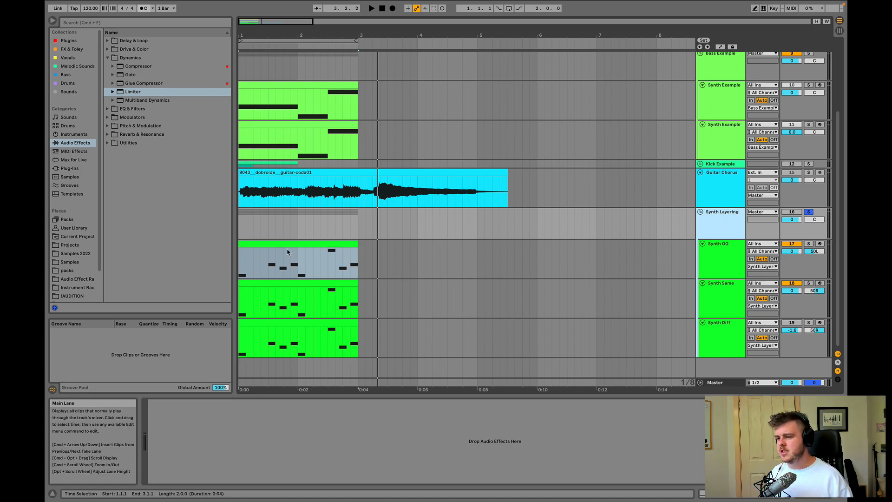
# Step: Select the Synth OG clip to show its Serum and Utility devices
pyautogui.click(286, 259)
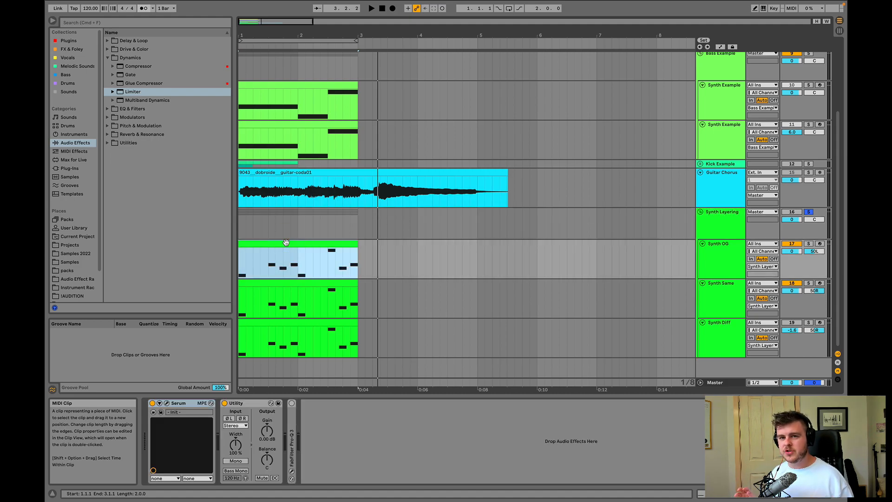